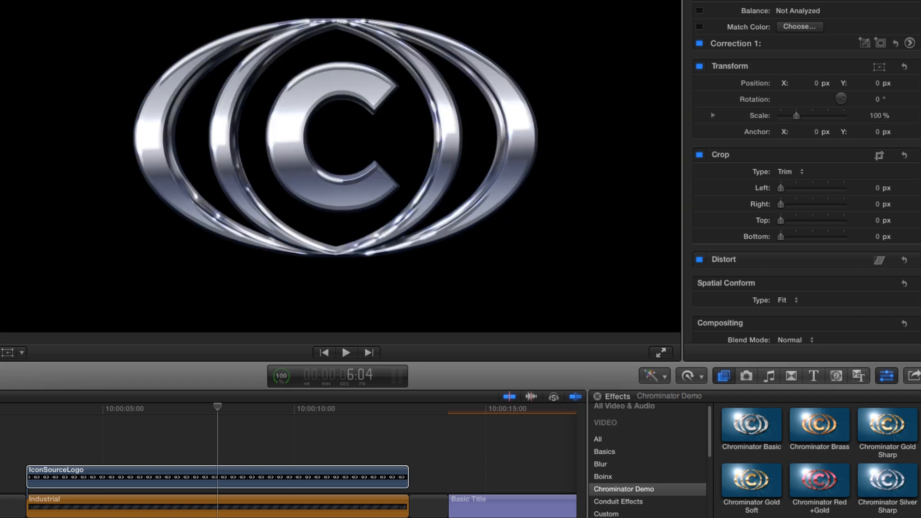
- Apply the Chrominator Basic effect to the white logo clip, turning it into chrome
{"action": "left_click", "coordinate": [345, 352]}
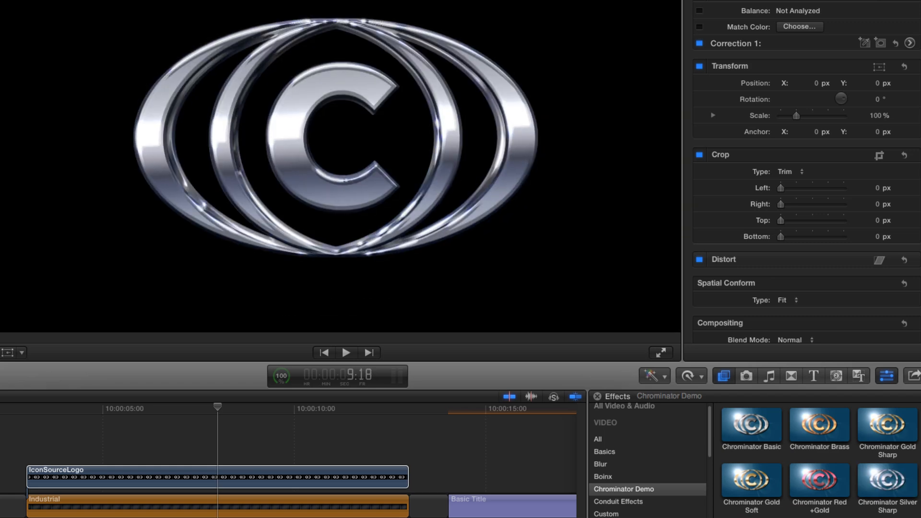
{"action": "left_click", "coordinate": [819, 484]}
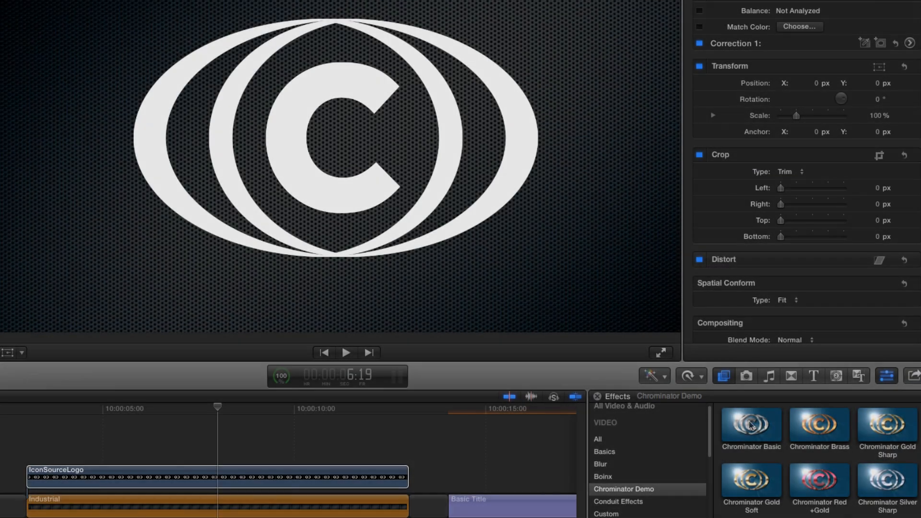
{"action": "left_click", "coordinate": [751, 426]}
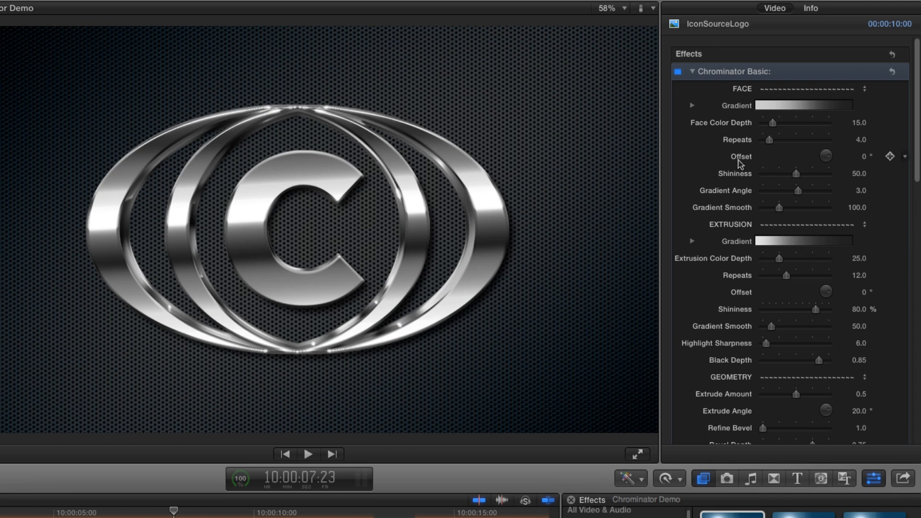
- Recolour both Face Gradient stops to gold swatches from the colour picker
{"action": "left_click", "coordinate": [692, 105]}
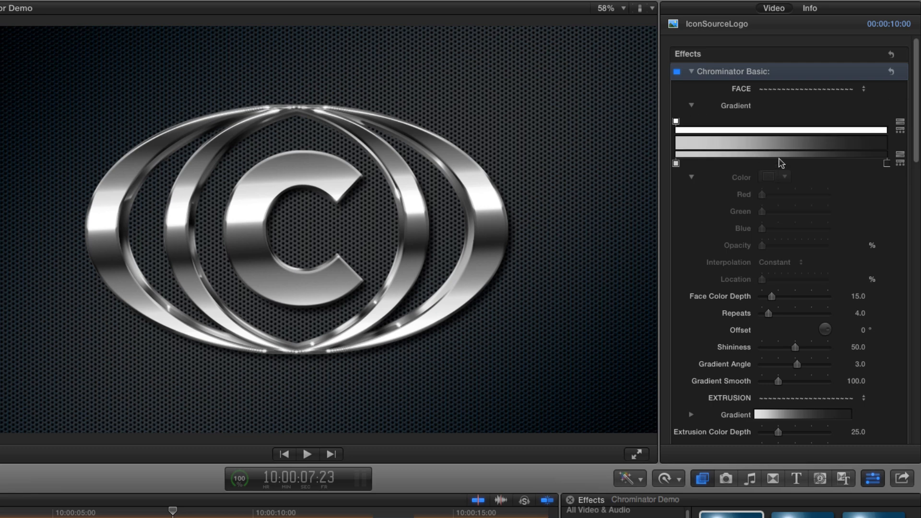
{"action": "mouse_move", "coordinate": [790, 161]}
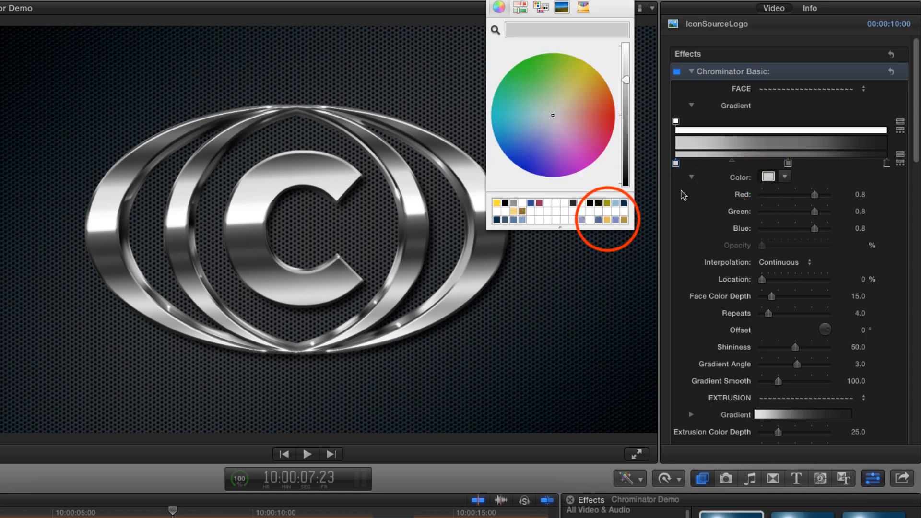
{"action": "left_click", "coordinate": [608, 219]}
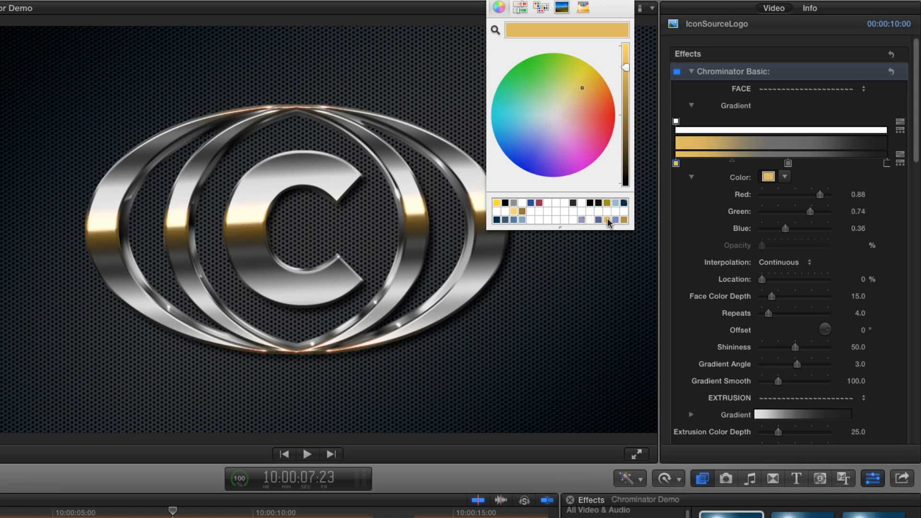
{"action": "left_click", "coordinate": [608, 221]}
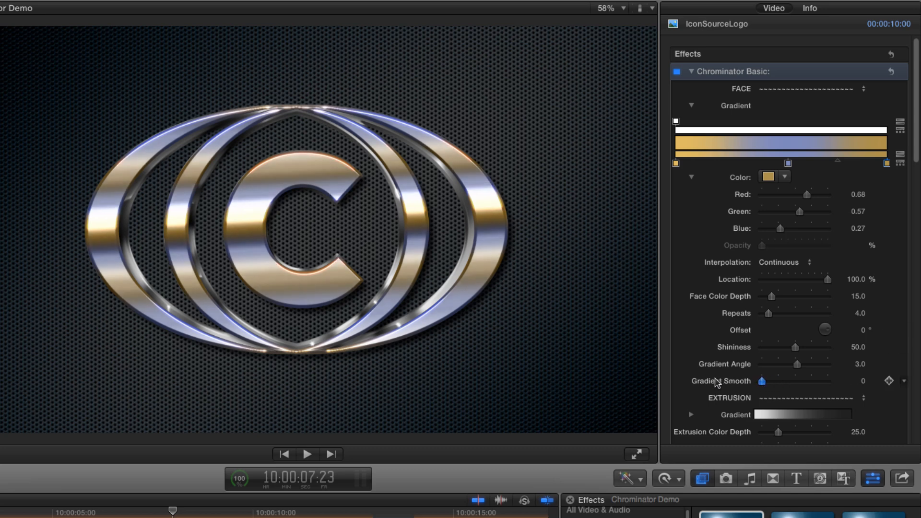
{"action": "left_click", "coordinate": [762, 381]}
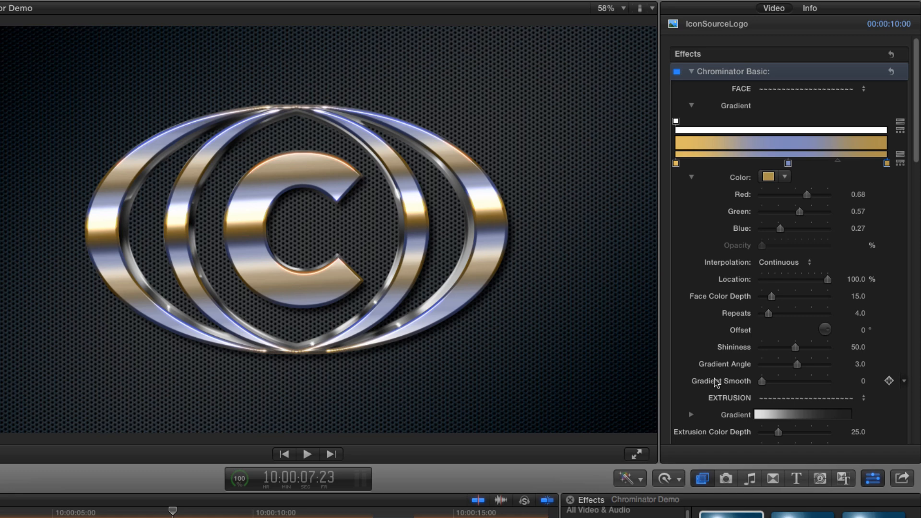
{"action": "left_click_drag", "start_coordinate": [768, 313], "coordinate": [789, 313]}
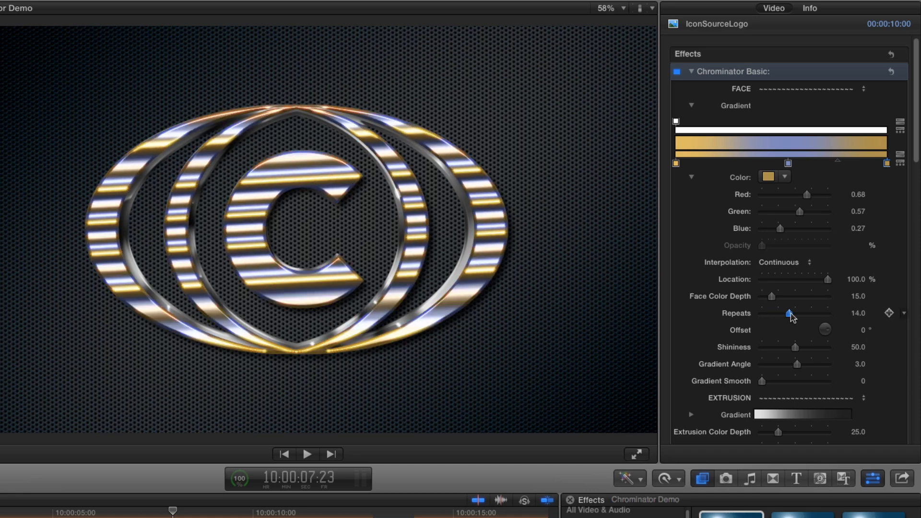
{"action": "left_click_drag", "start_coordinate": [790, 316], "coordinate": [773, 316]}
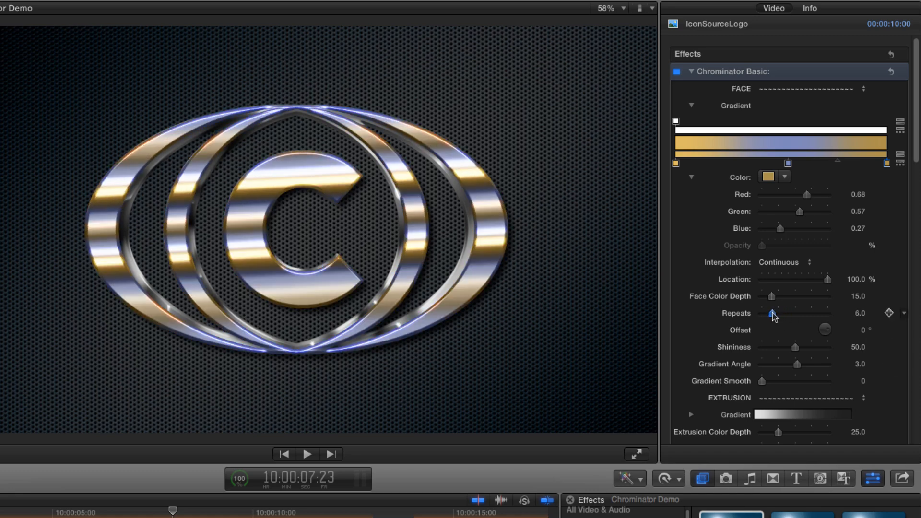
{"action": "left_click_drag", "start_coordinate": [773, 313], "coordinate": [787, 312]}
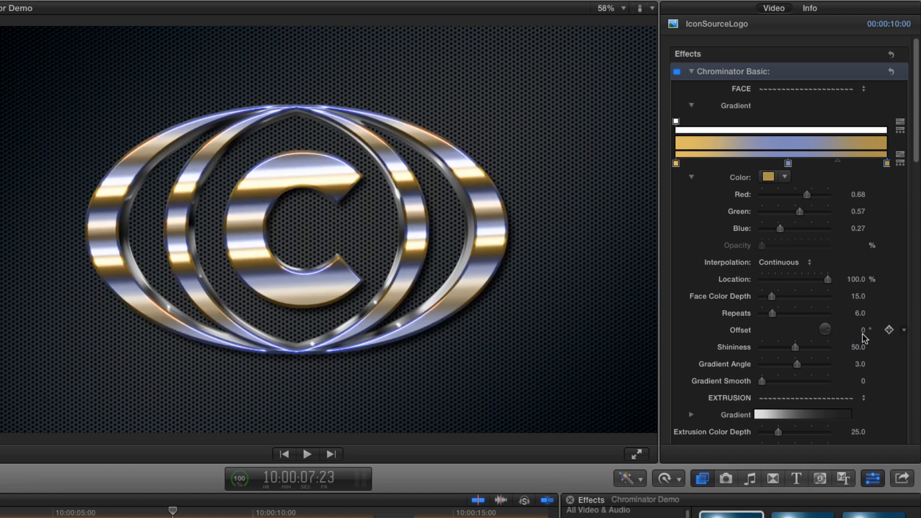
{"action": "left_click_drag", "start_coordinate": [858, 329], "coordinate": [858, 326]}
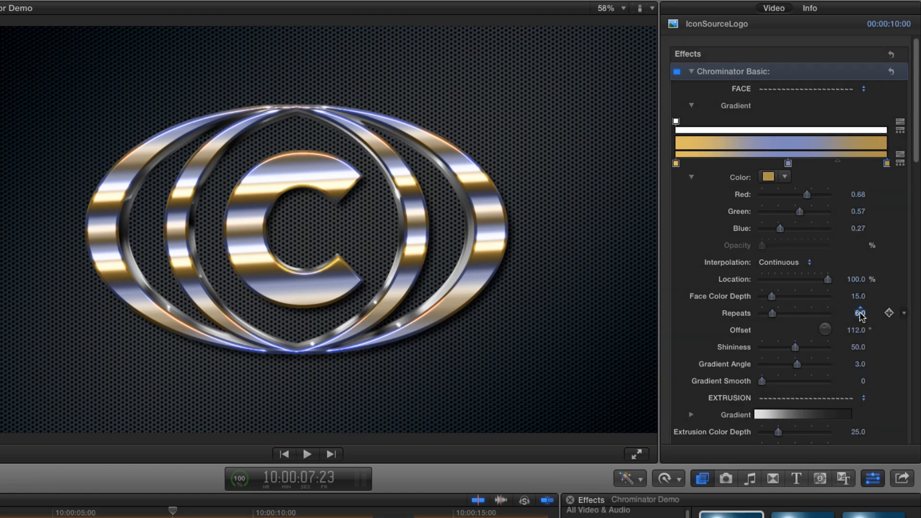
{"action": "left_click_drag", "start_coordinate": [861, 312], "coordinate": [861, 329]}
{"action": "type", "text": "0"}
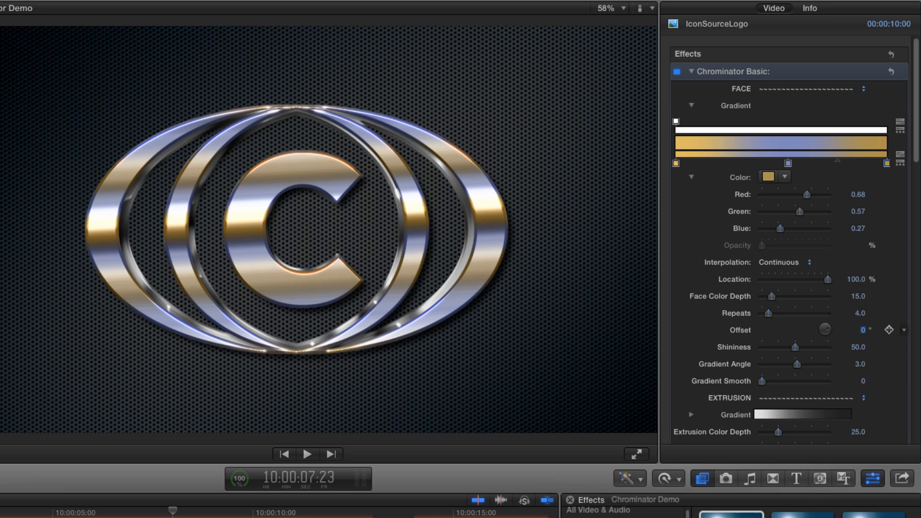
- Raise Face Gradient Smooth to about 103 to soften the gold-blue band transitions
{"action": "left_click_drag", "start_coordinate": [763, 381], "coordinate": [784, 381]}
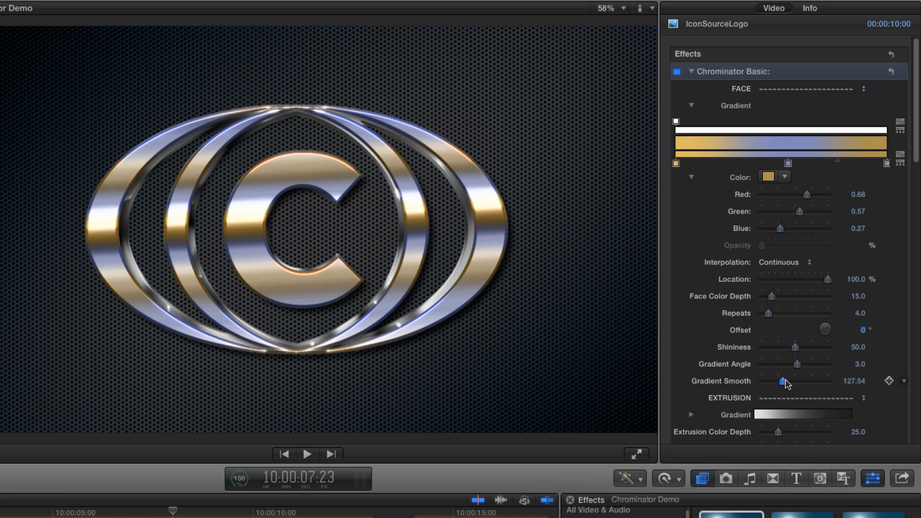
{"action": "left_click_drag", "start_coordinate": [783, 381], "coordinate": [789, 382]}
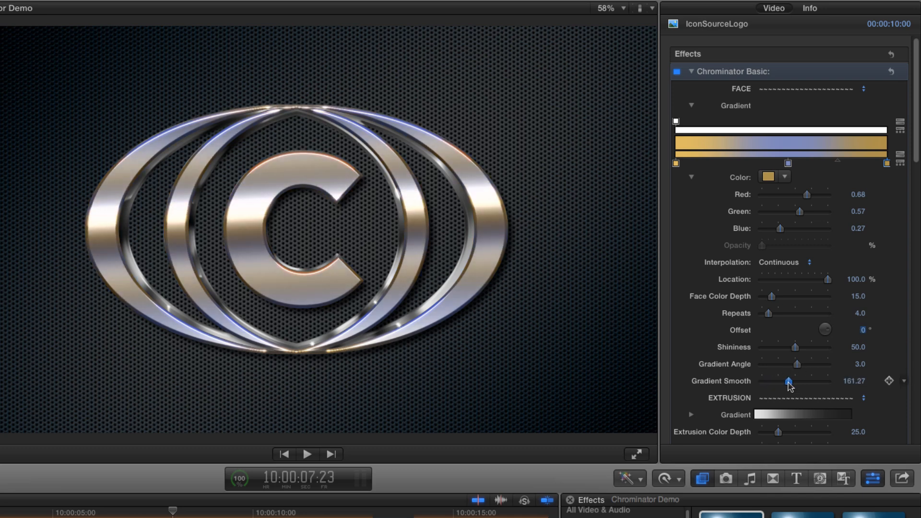
{"action": "left_click_drag", "start_coordinate": [789, 381], "coordinate": [778, 381]}
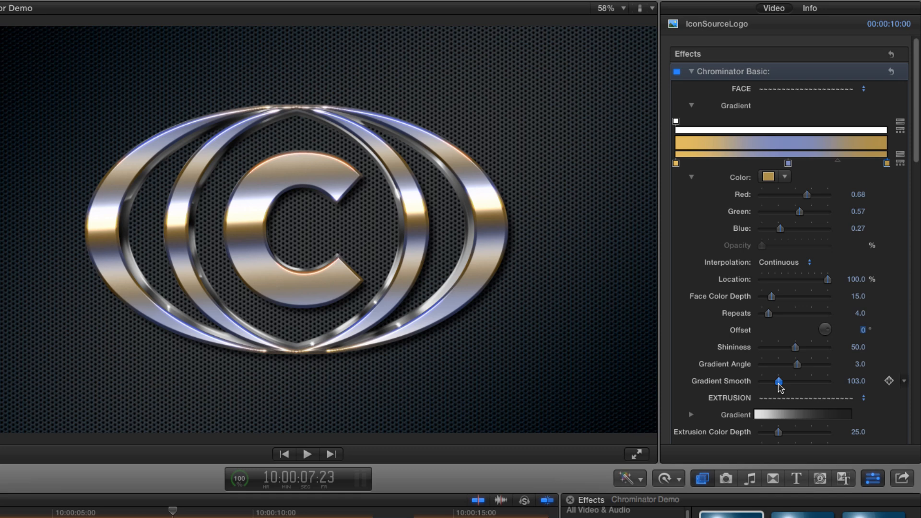
{"action": "mouse_move", "coordinate": [810, 355]}
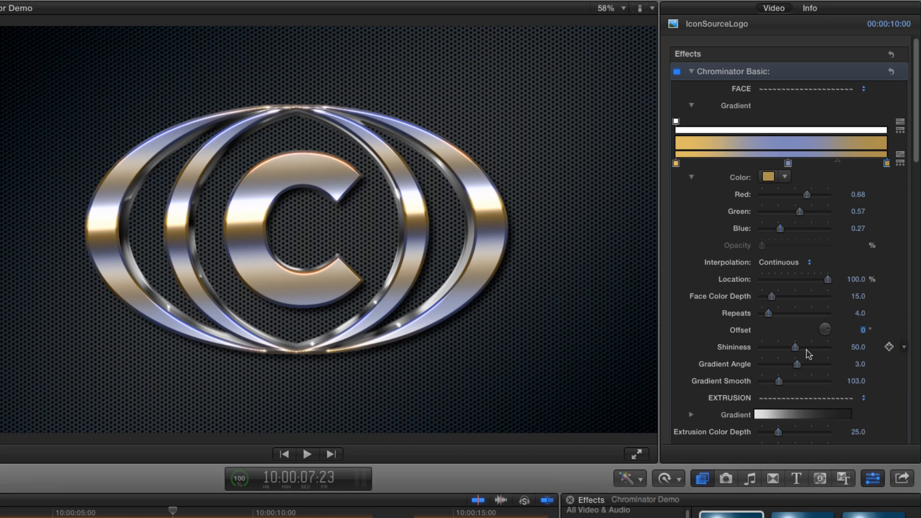
{"action": "mouse_move", "coordinate": [797, 349]}
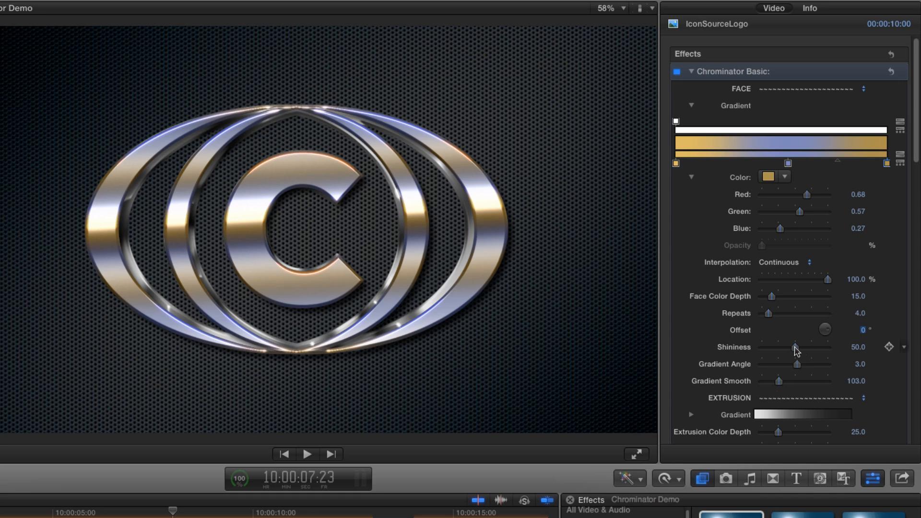
- Try face Shininess from 0 to 100 and settle it at 75
{"action": "left_click_drag", "start_coordinate": [795, 347], "coordinate": [762, 348]}
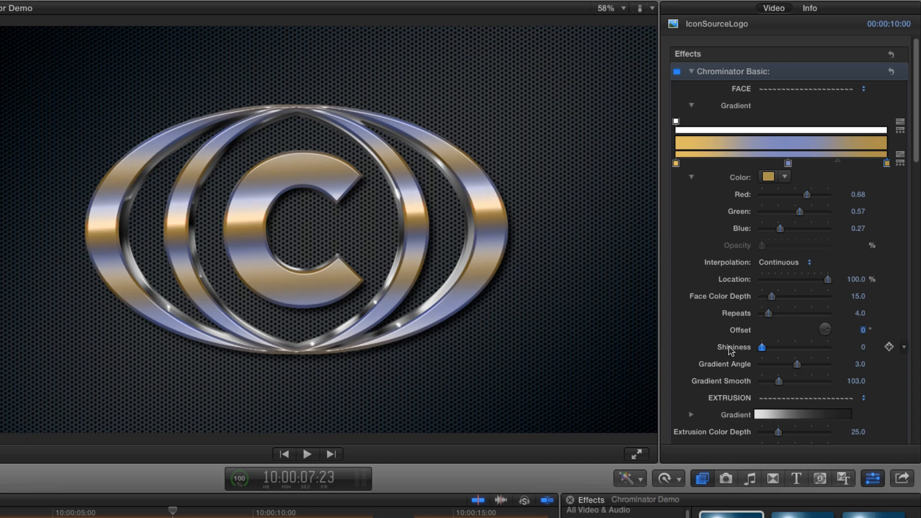
{"action": "left_click_drag", "start_coordinate": [762, 348], "coordinate": [815, 348]}
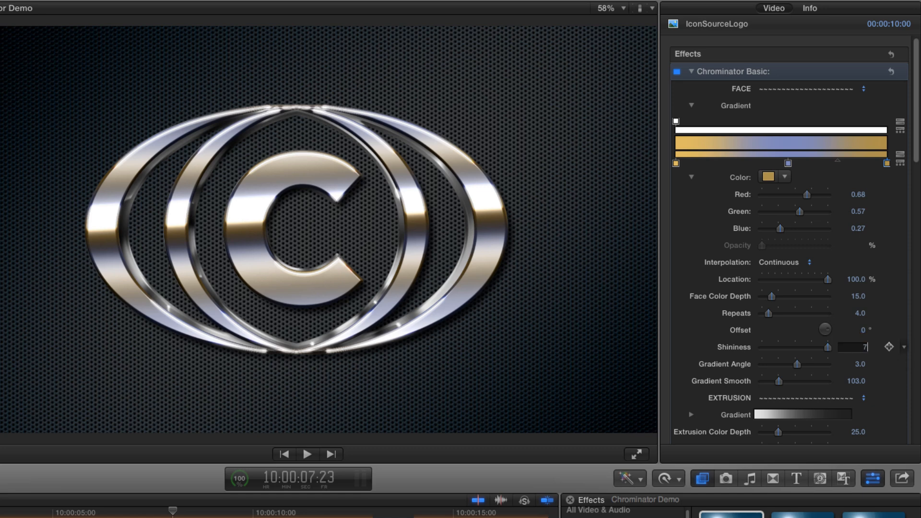
{"action": "type", "text": "75.0"}
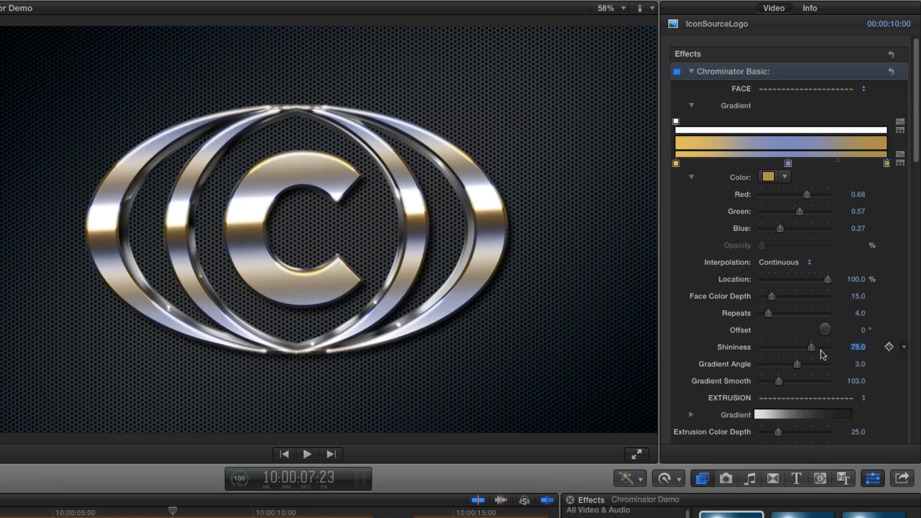
{"action": "left_click_drag", "start_coordinate": [812, 347], "coordinate": [828, 347]}
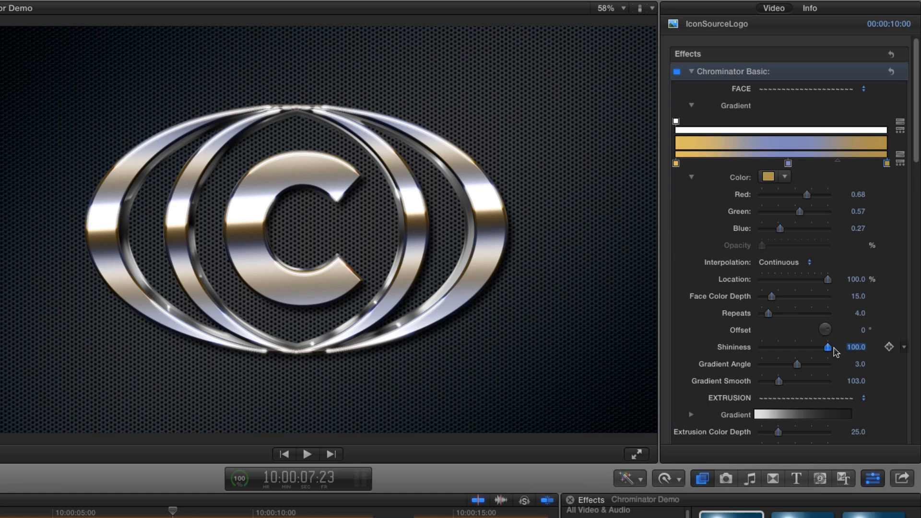
{"action": "left_click_drag", "start_coordinate": [828, 348], "coordinate": [816, 347]}
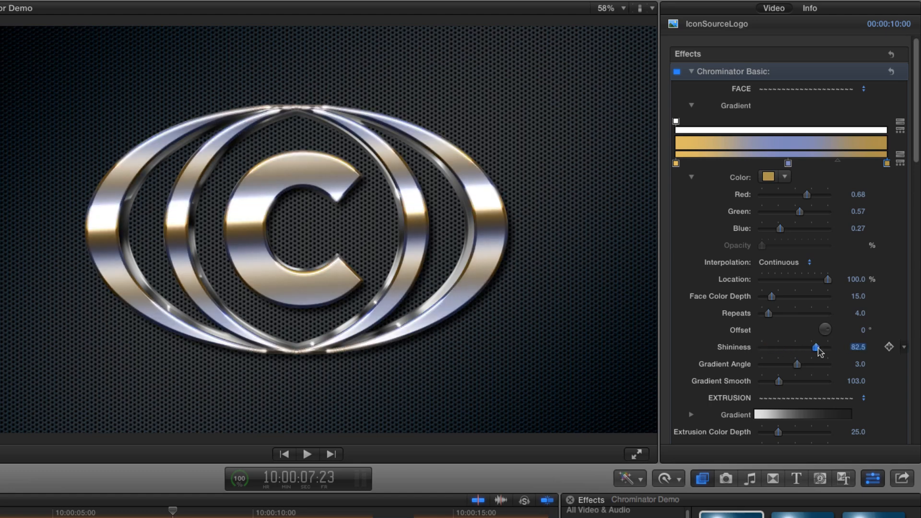
{"action": "left_click_drag", "start_coordinate": [817, 347], "coordinate": [813, 347]}
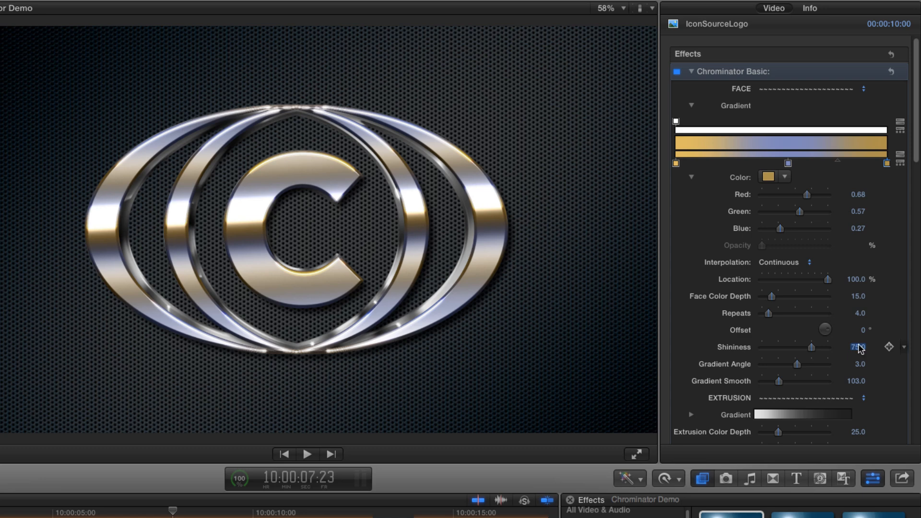
- Raise Face Color Depth to roughly 85 for richer gold and blue tones
{"action": "left_click_drag", "start_coordinate": [769, 297], "coordinate": [781, 296]}
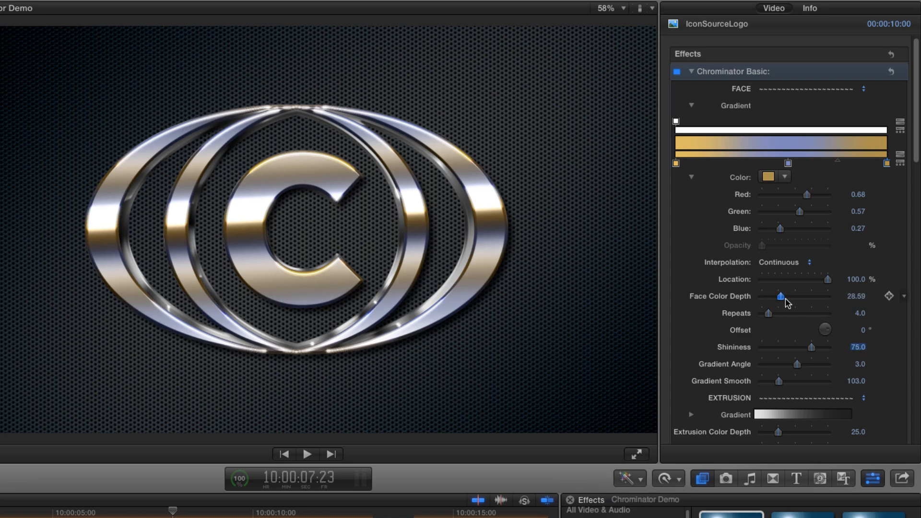
{"action": "left_click_drag", "start_coordinate": [781, 296], "coordinate": [803, 296]}
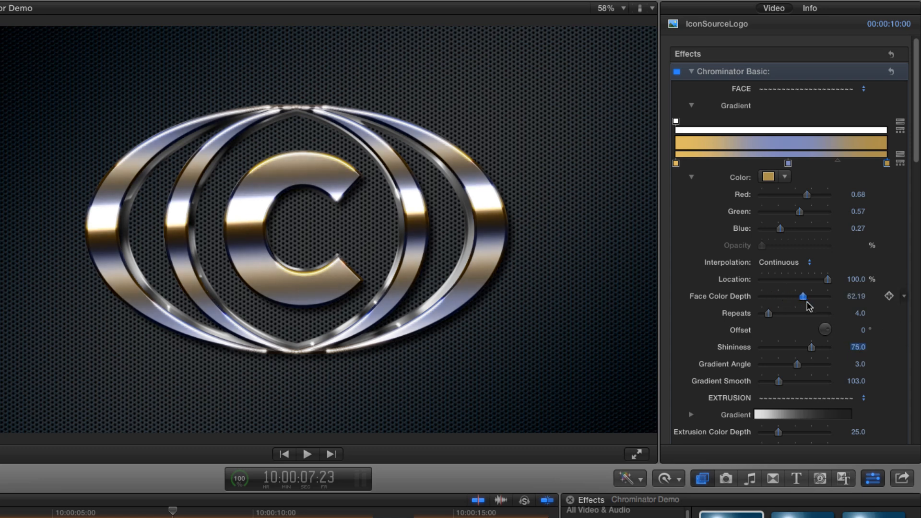
{"action": "left_click_drag", "start_coordinate": [803, 296], "coordinate": [806, 296]}
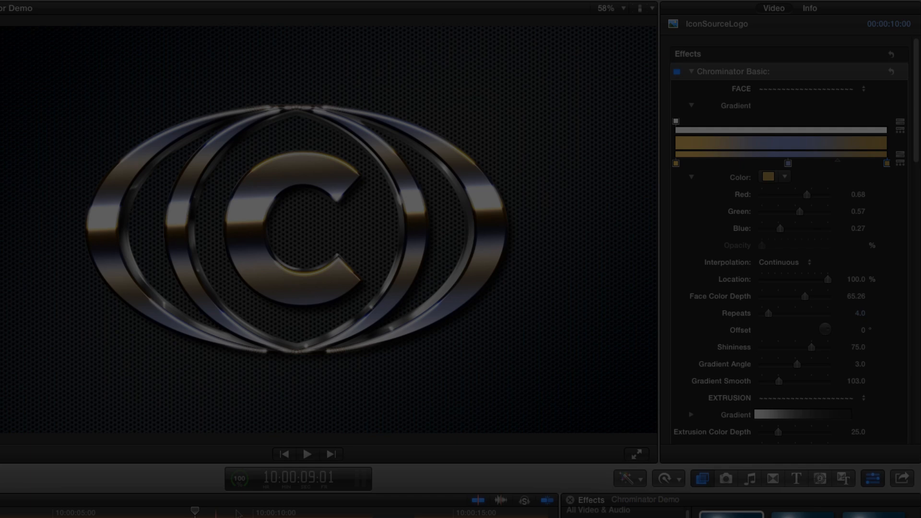
{"action": "scroll", "scroll_direction": "down", "scroll_amount": 3}
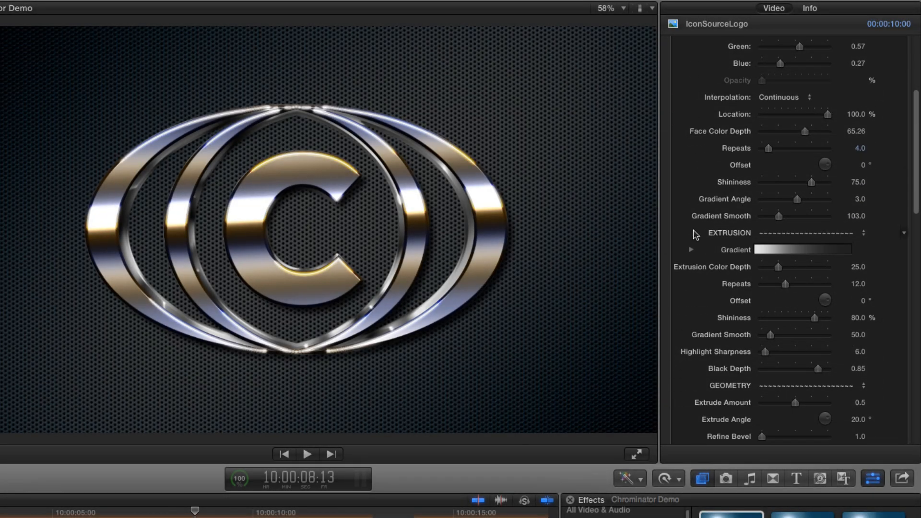
- Make the extrusion gradient's end stop steel blue and raise Extrusion Color Depth to 100
{"action": "left_click", "coordinate": [693, 249]}
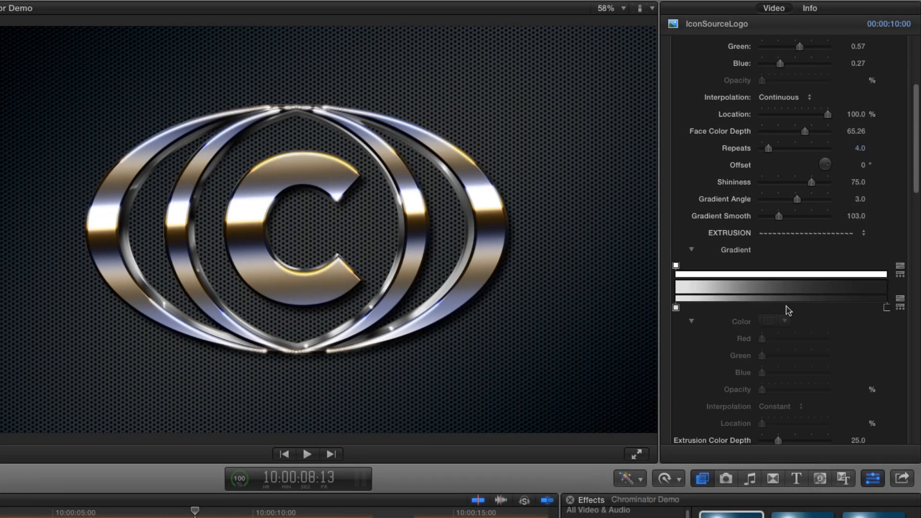
{"action": "left_click", "coordinate": [767, 322]}
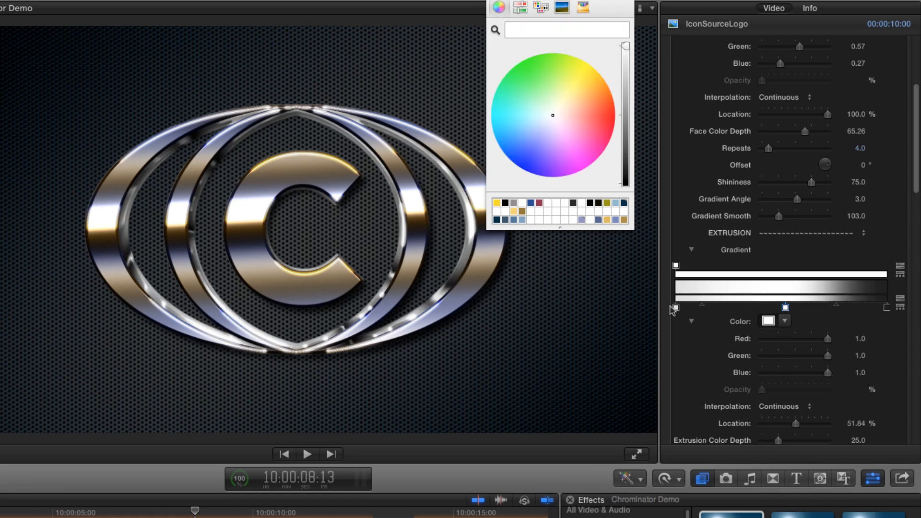
{"action": "left_click", "coordinate": [675, 308]}
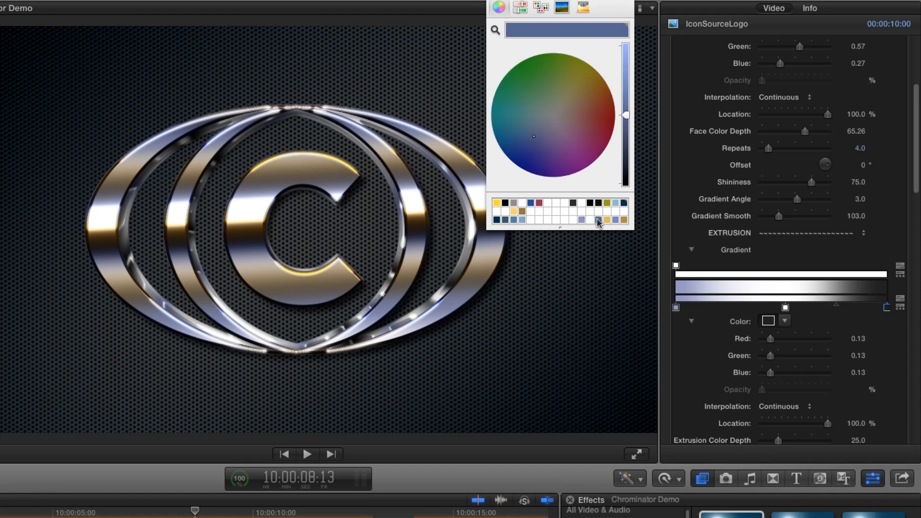
{"action": "left_click", "coordinate": [582, 219]}
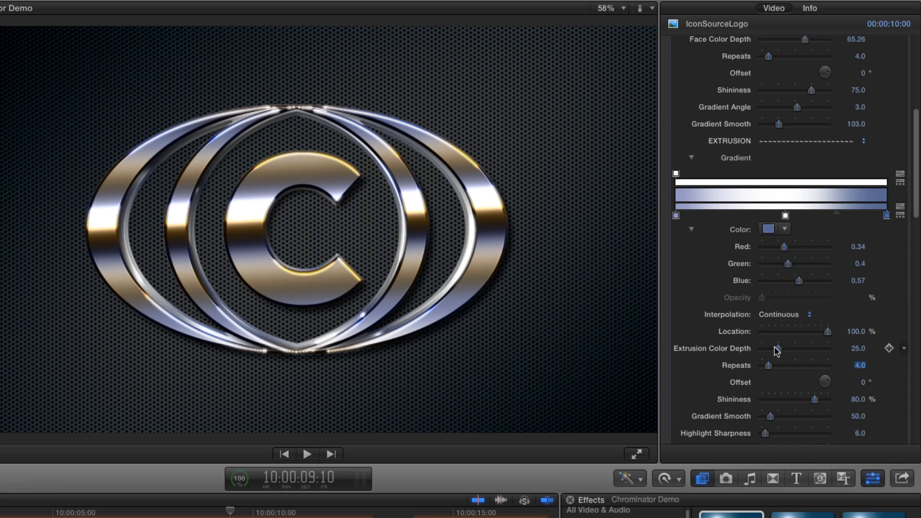
{"action": "left_click_drag", "start_coordinate": [778, 348], "coordinate": [829, 349]}
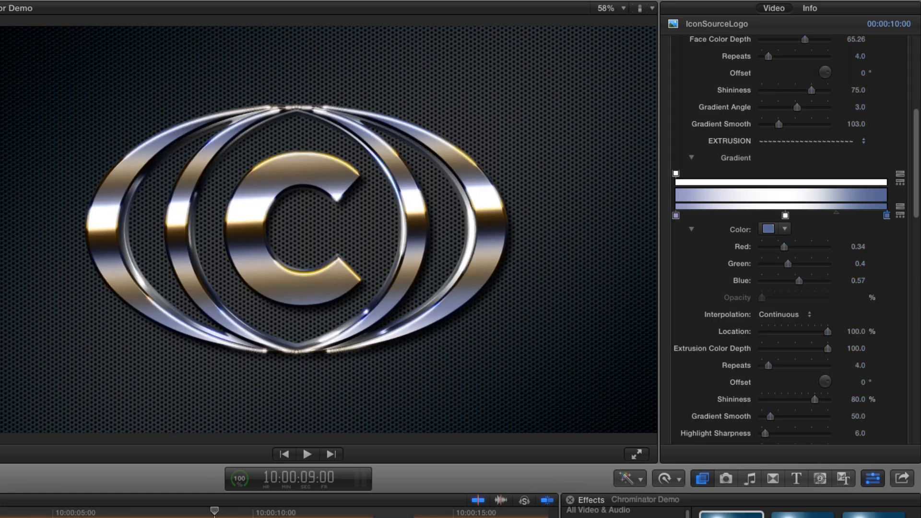
- Raise Refine Bevel in Geometry to about 9.15
{"action": "scroll", "scroll_direction": "down", "scroll_amount": 3}
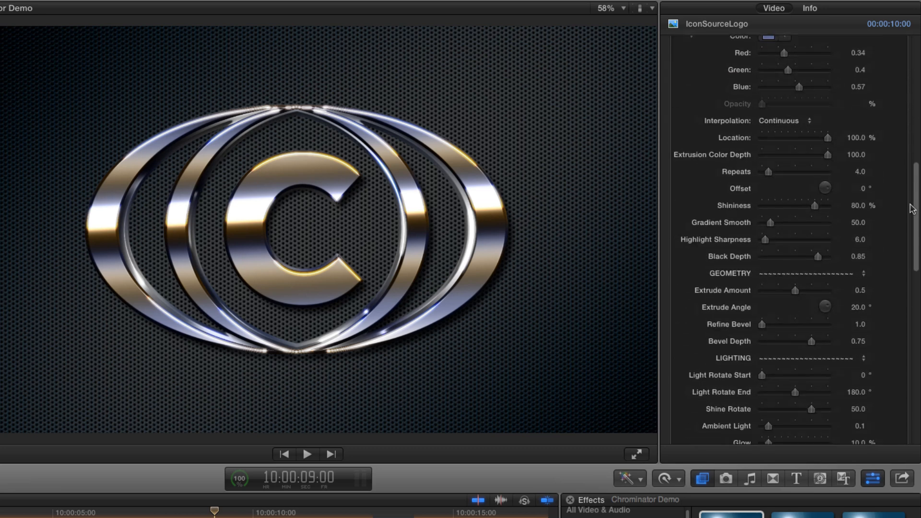
{"action": "scroll", "scroll_direction": "down", "scroll_amount": 3}
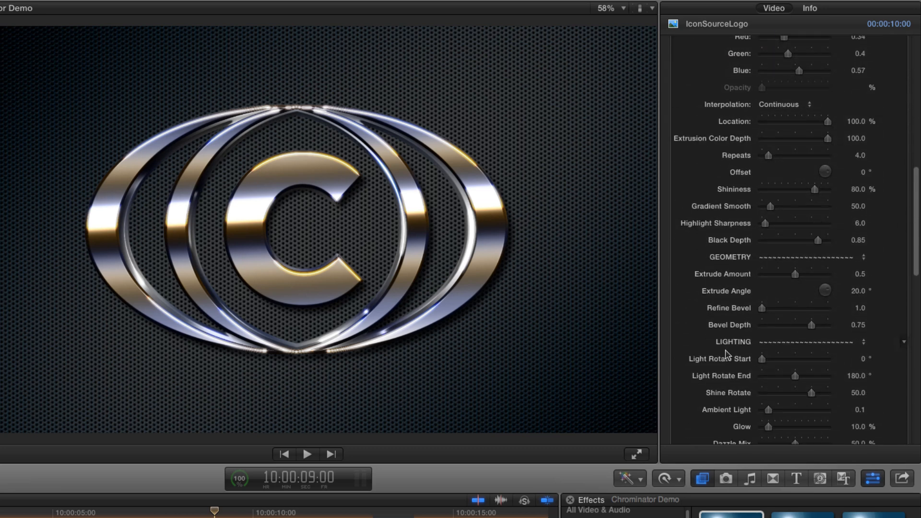
{"action": "left_click_drag", "start_coordinate": [768, 308], "coordinate": [802, 308]}
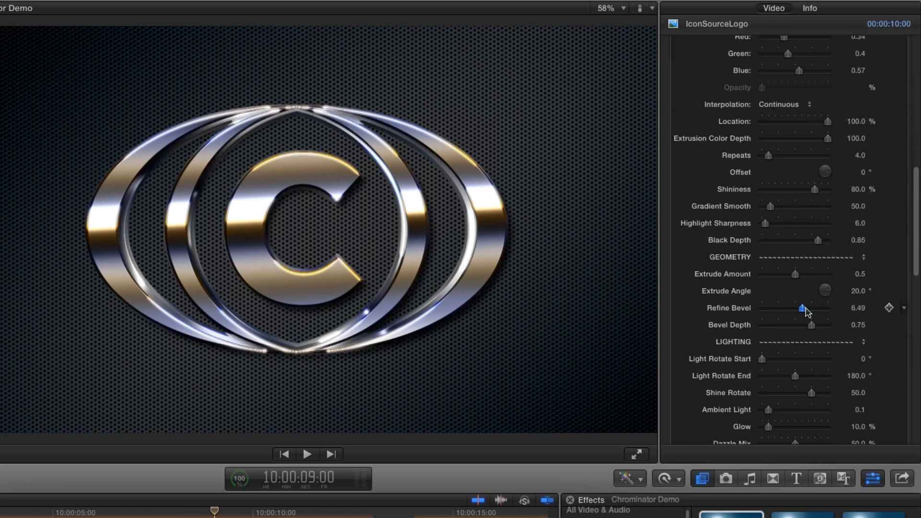
{"action": "left_click_drag", "start_coordinate": [800, 308], "coordinate": [816, 308]}
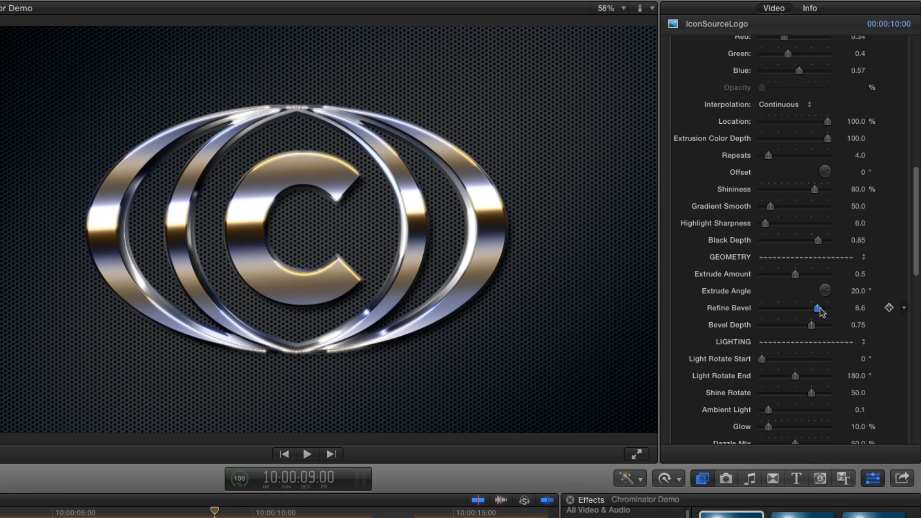
{"action": "left_click_drag", "start_coordinate": [815, 308], "coordinate": [823, 308]}
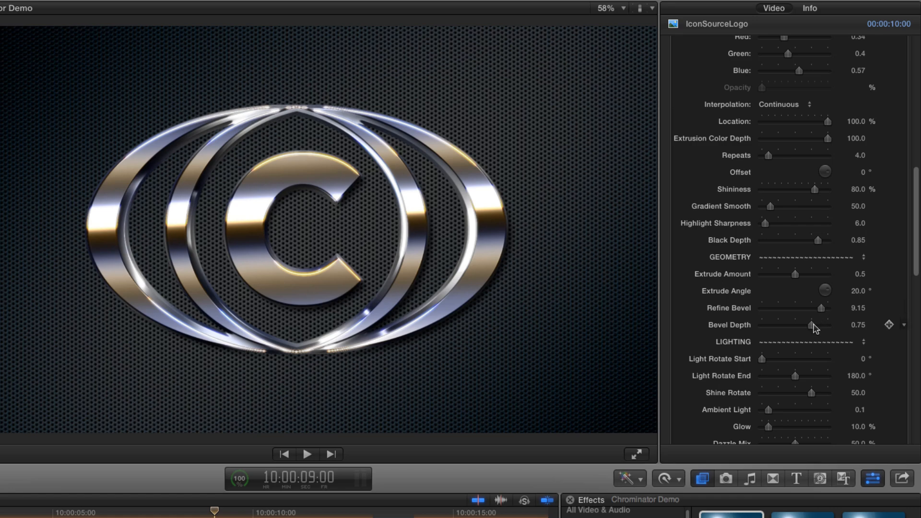
- Flatten Bevel Depth to 0 for comparison, then restore it to 0.75
{"action": "left_click_drag", "start_coordinate": [816, 325], "coordinate": [762, 326]}
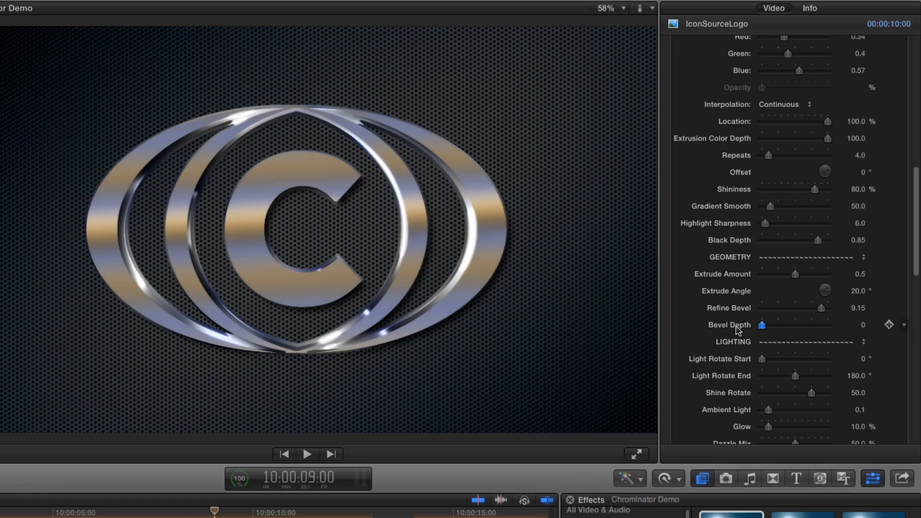
{"action": "left_click_drag", "start_coordinate": [763, 326], "coordinate": [812, 325]}
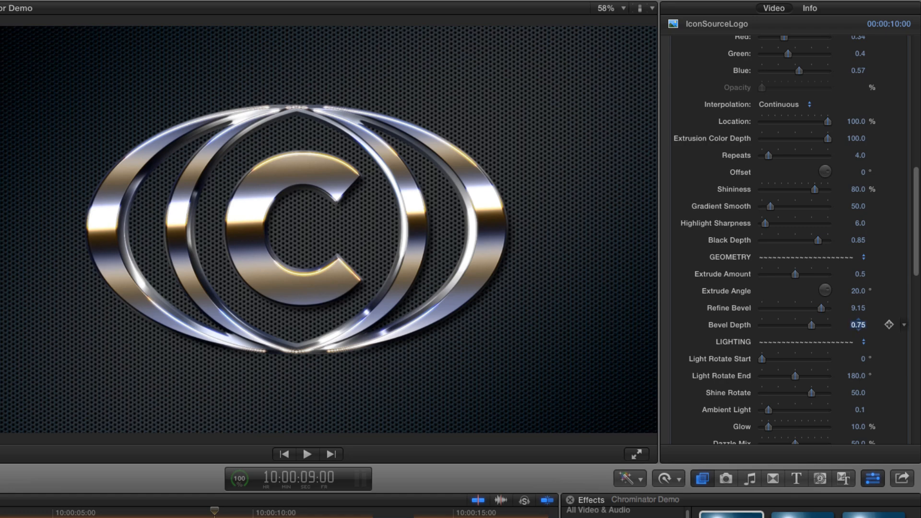
{"action": "scroll", "scroll_direction": "down", "scroll_amount": 3}
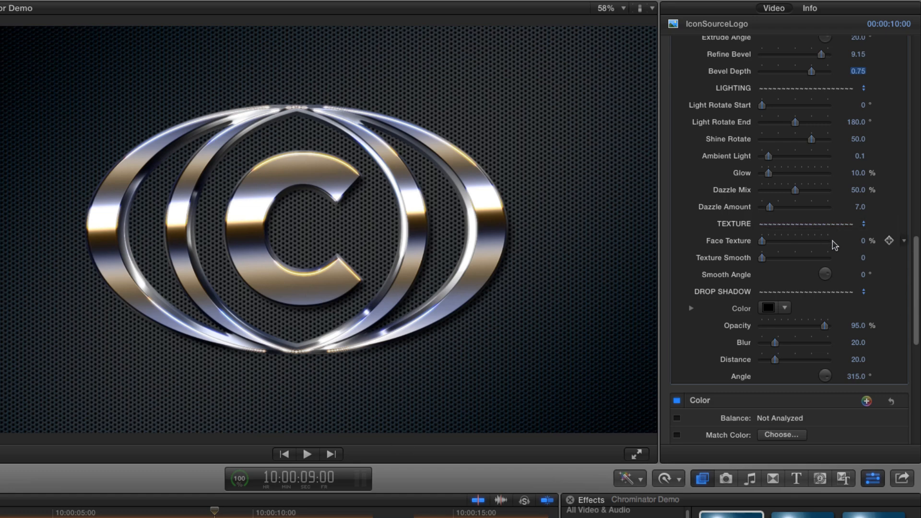
- Add a strong Face Texture to the logo face
{"action": "left_click_drag", "start_coordinate": [762, 241], "coordinate": [780, 241]}
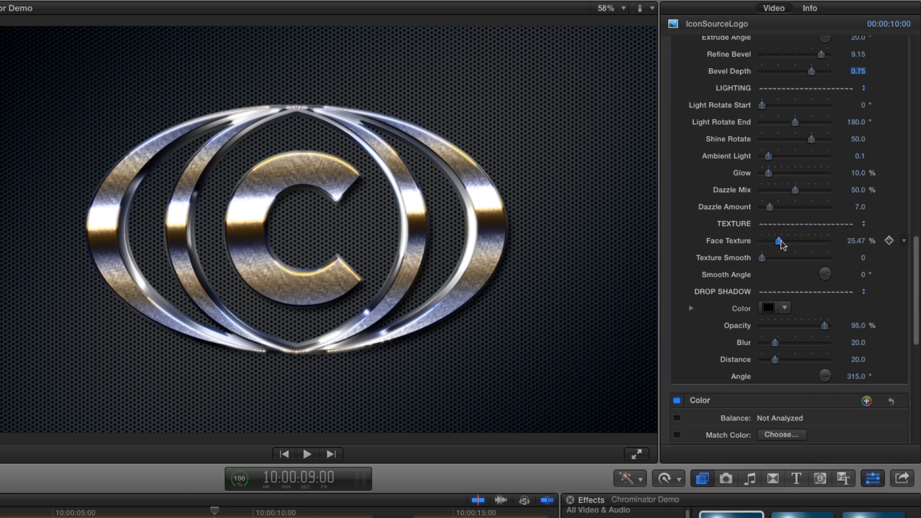
{"action": "left_click_drag", "start_coordinate": [779, 240], "coordinate": [813, 240]}
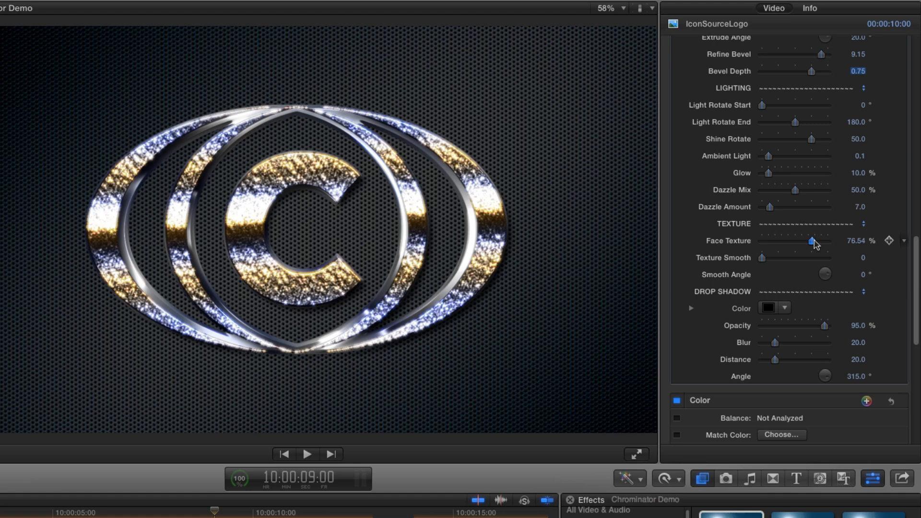
{"action": "left_click_drag", "start_coordinate": [813, 241], "coordinate": [812, 240]}
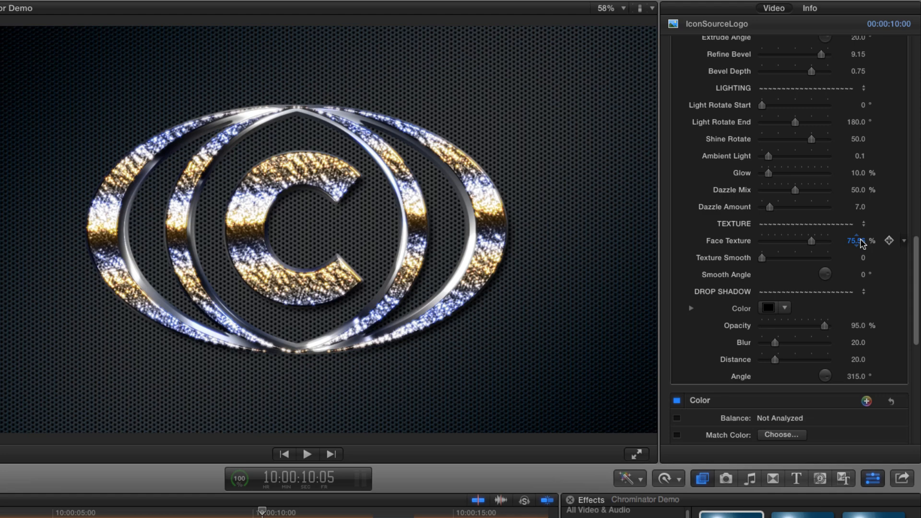
- Set Texture Smooth to about 75.8 and lower Face Texture to a subtle 23.5%
{"action": "left_click_drag", "start_coordinate": [763, 258], "coordinate": [794, 258]}
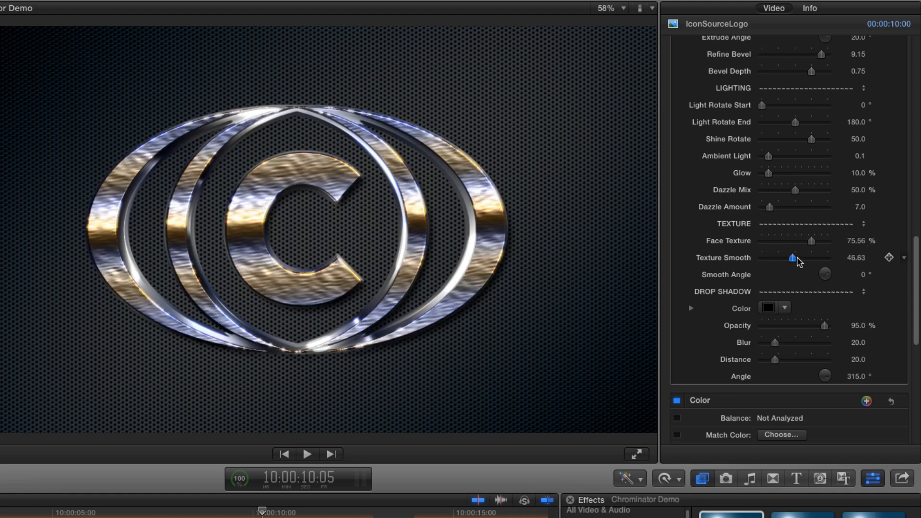
{"action": "left_click_drag", "start_coordinate": [794, 259], "coordinate": [812, 258]}
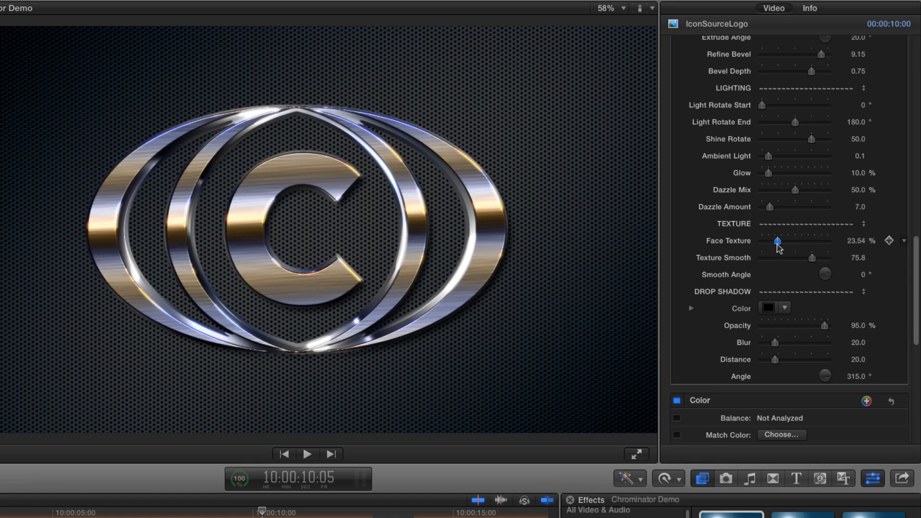
{"action": "left_click_drag", "start_coordinate": [776, 240], "coordinate": [780, 241]}
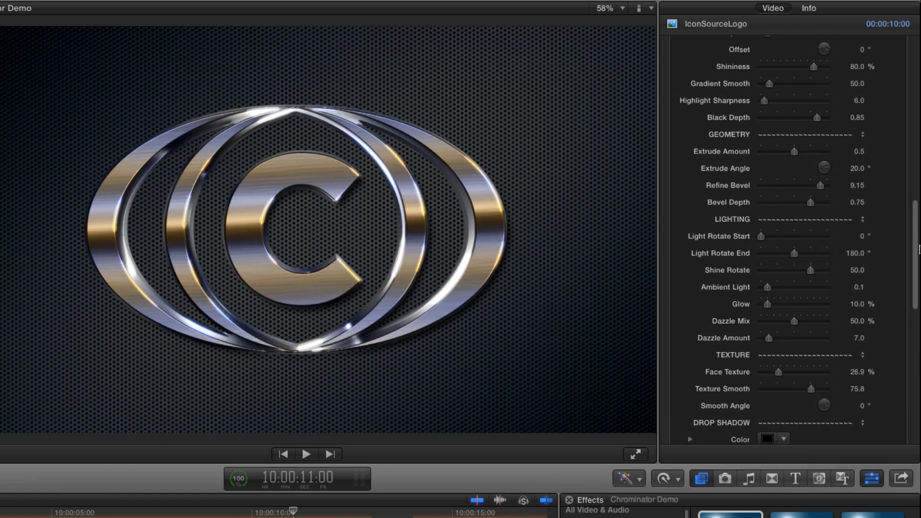
{"action": "left_click", "coordinate": [857, 271]}
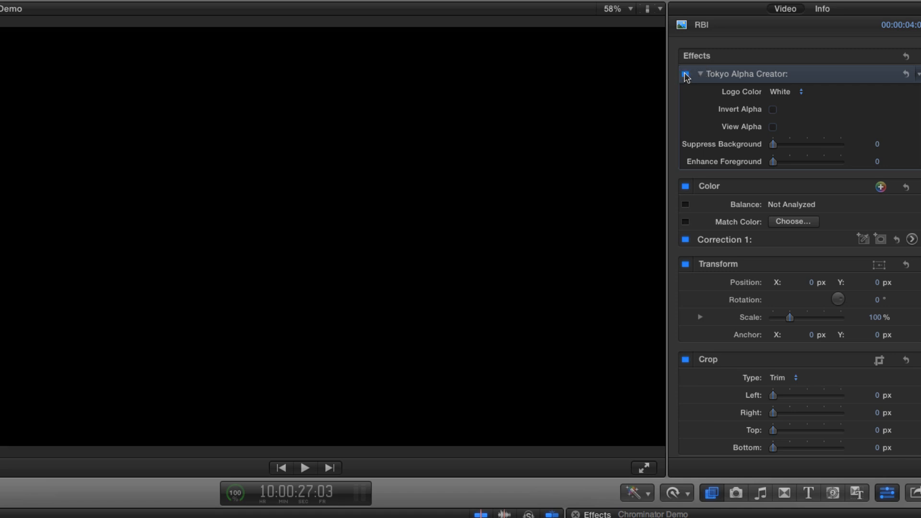
- Set Tokyo Alpha Creator's Logo Color to Red, checking the alpha matte via View Alpha
{"action": "left_click", "coordinate": [790, 91]}
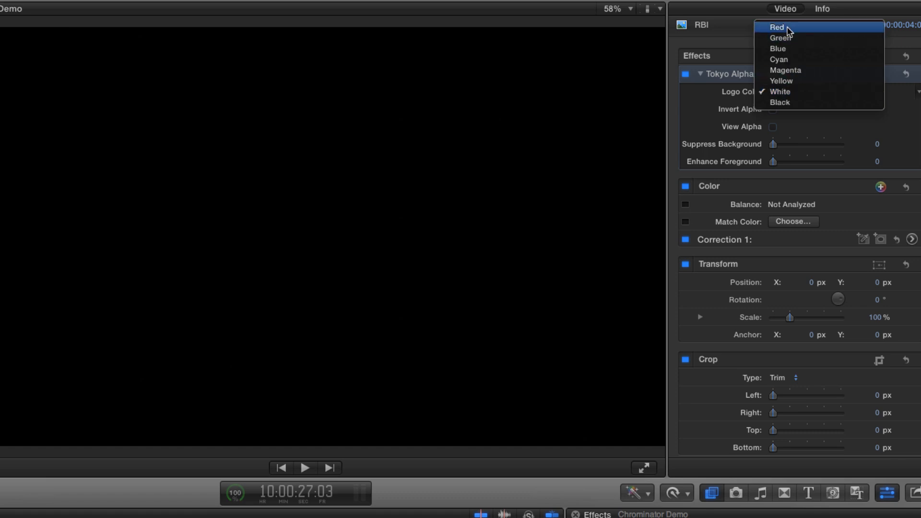
{"action": "left_click", "coordinate": [777, 27]}
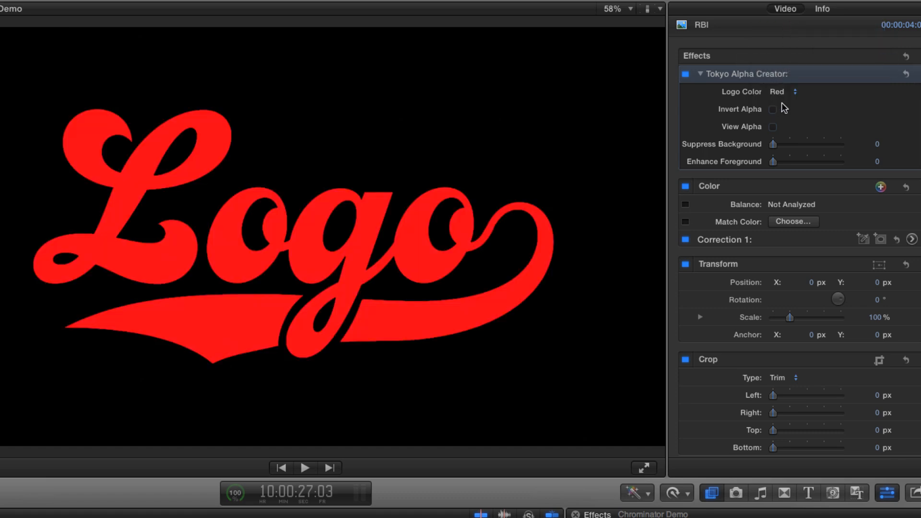
{"action": "left_click", "coordinate": [774, 126]}
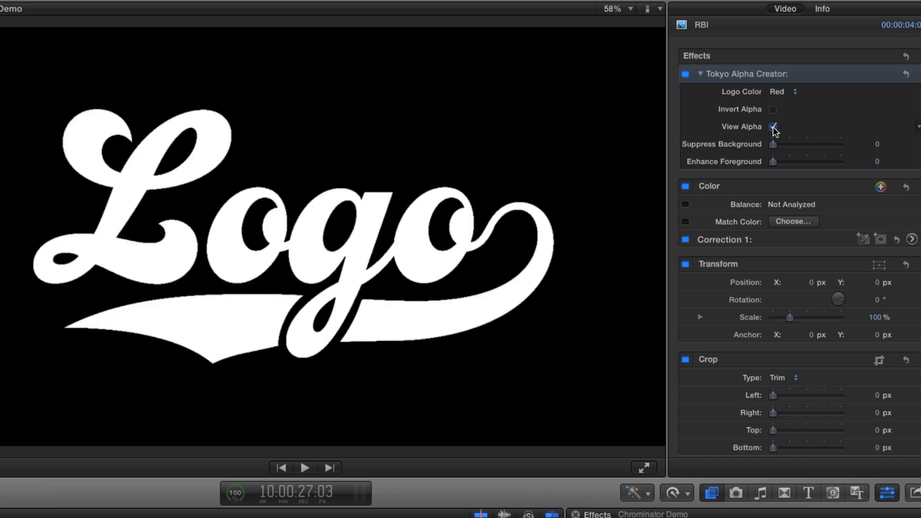
{"action": "left_click", "coordinate": [794, 91]}
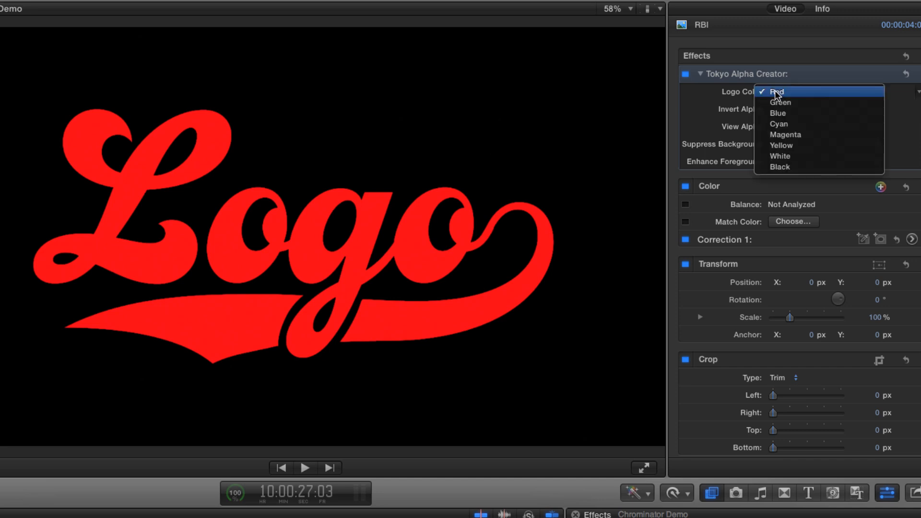
{"action": "mouse_move", "coordinate": [826, 93]}
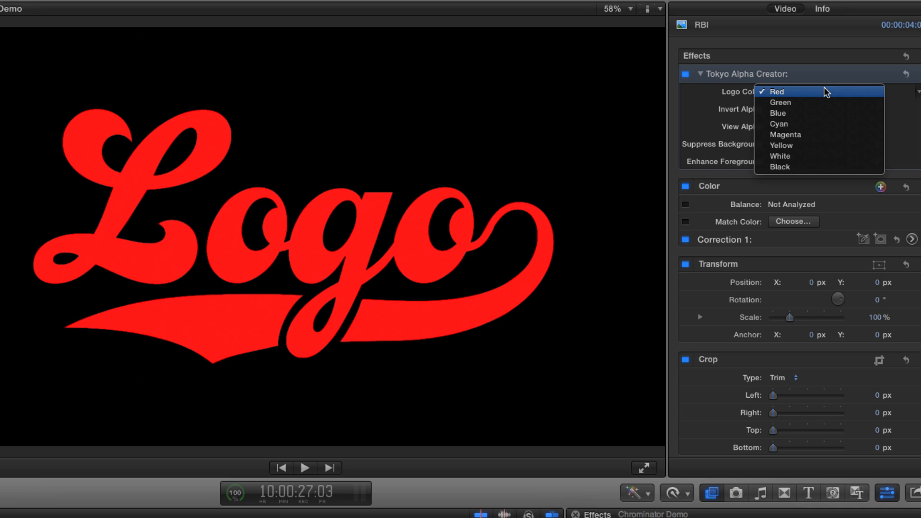
{"action": "left_click", "coordinate": [777, 91]}
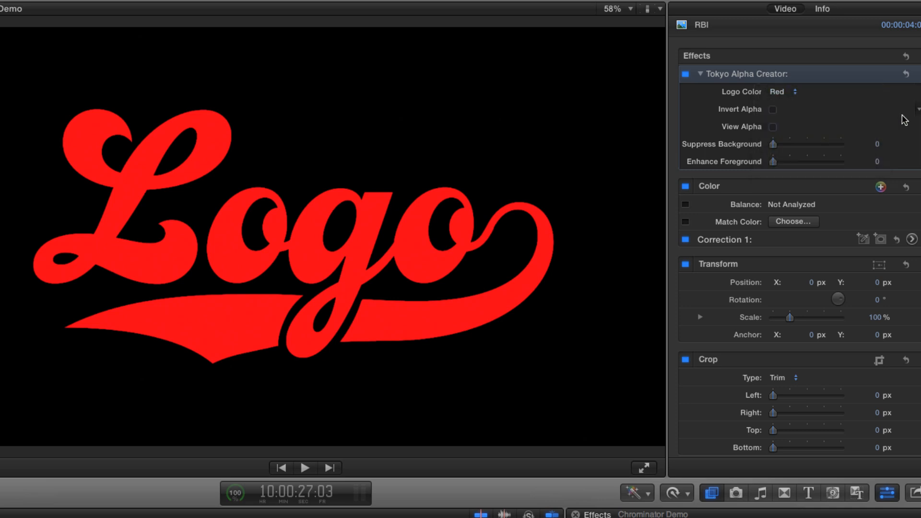